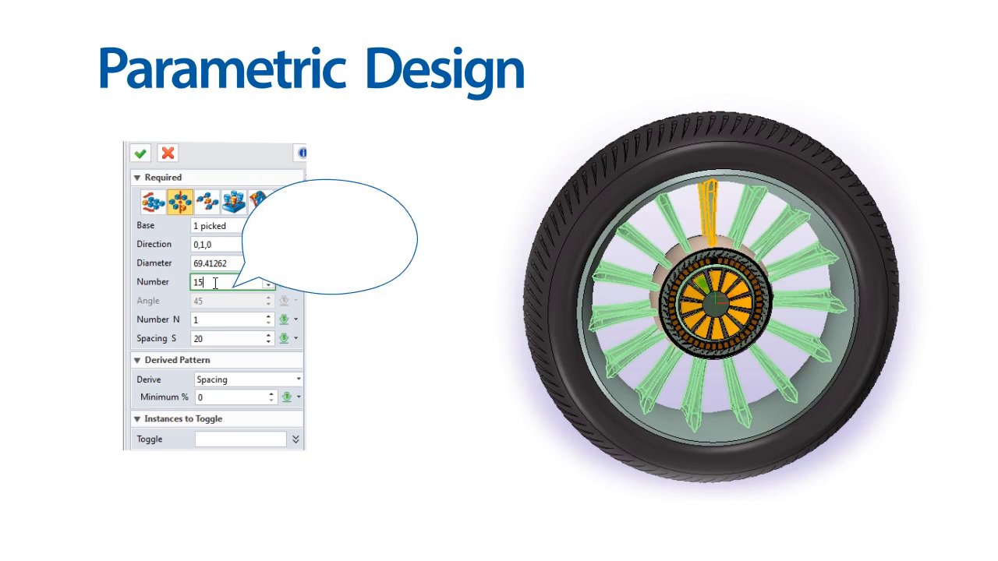
{"action": "type", "text": "27"}
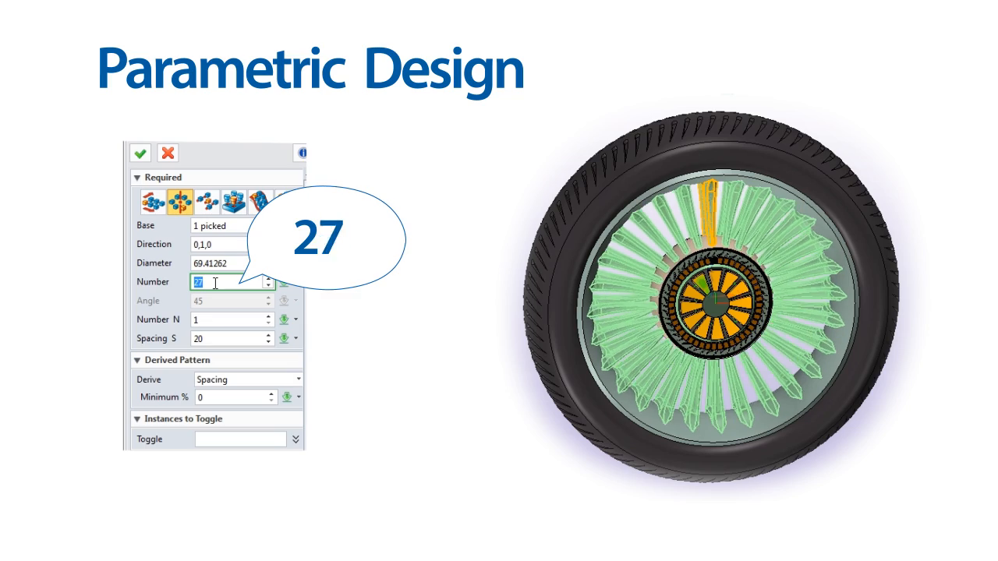